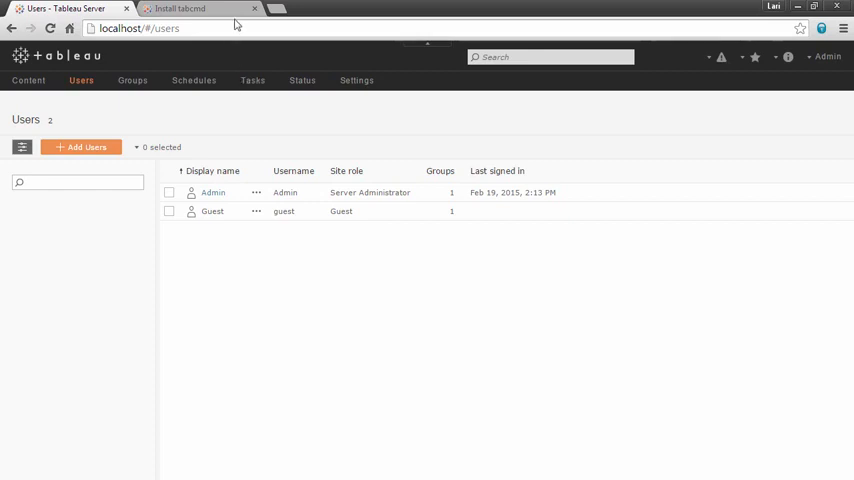
Close the Running Tabcmd.txt notes listing the tabcmd login commands
left_click(180, 9)
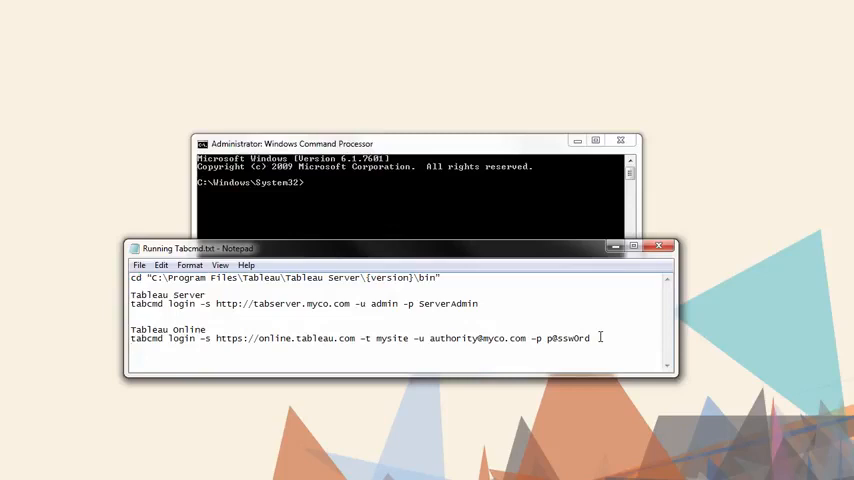
left_click(660, 246)
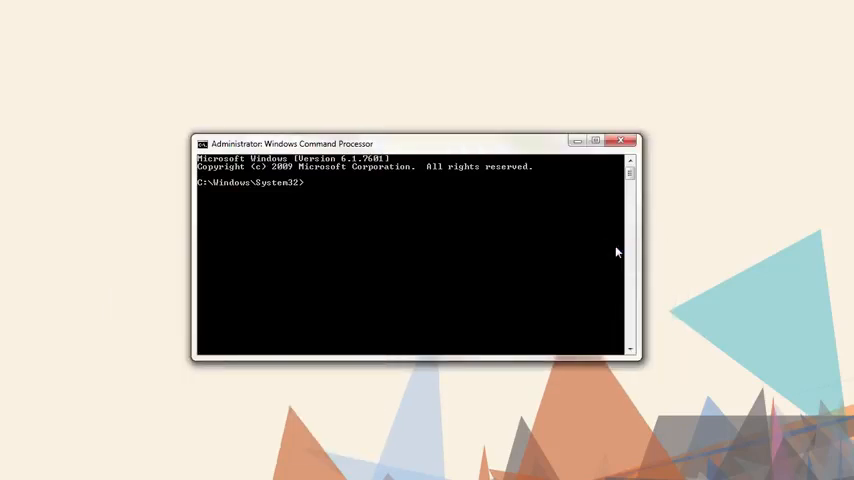
Move into C:\Program Files\Tableau\Tableau Server\9.0\bin and enter the localhost admin tabcmd login
type("cd C:\\Program Files\\Tableau\\Tableau Server\\9.0\\bin")
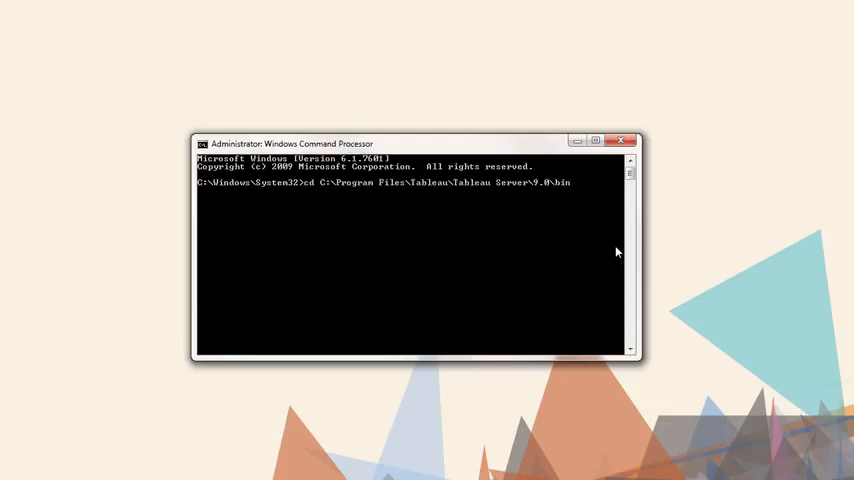
key("enter")
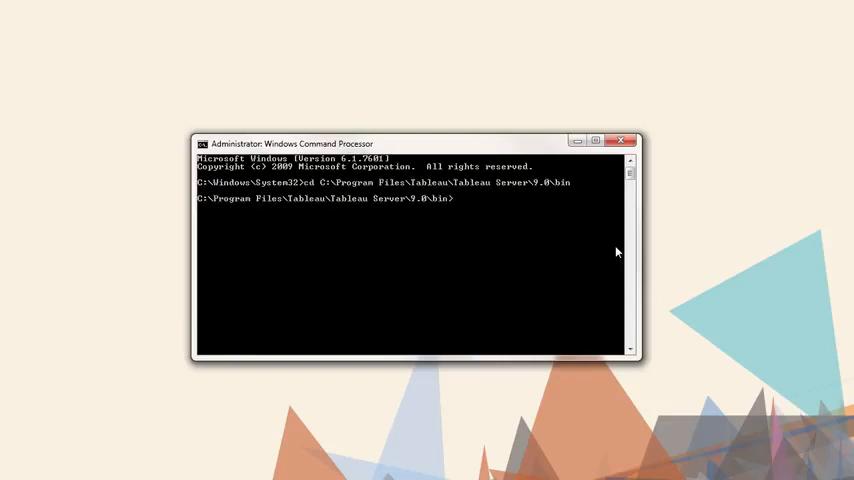
type("tabcmd login -s http://localhost -u admin -p Admin")
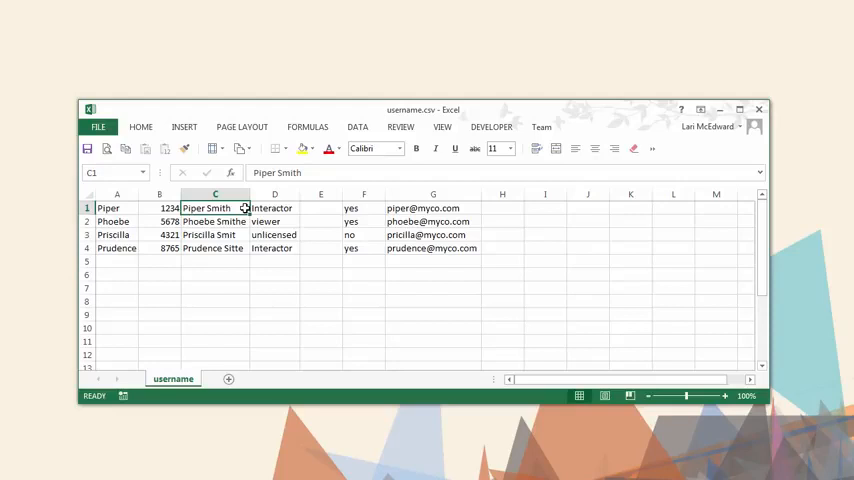
left_click(274, 208)
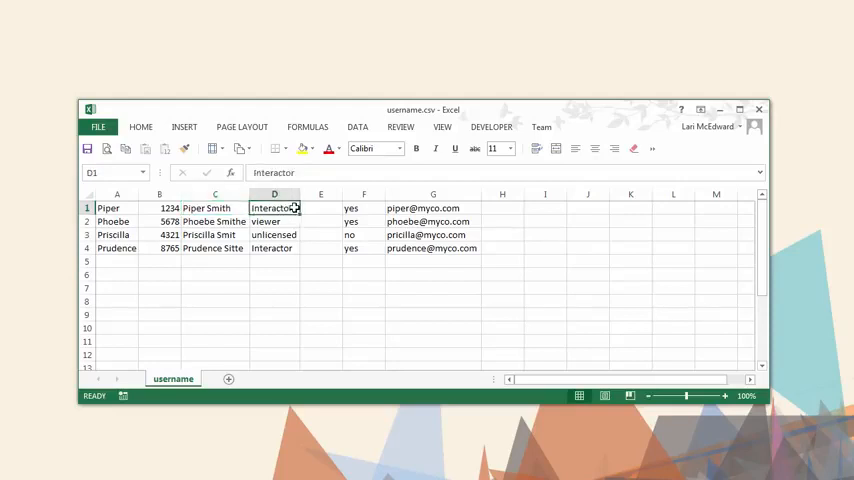
left_click(321, 208)
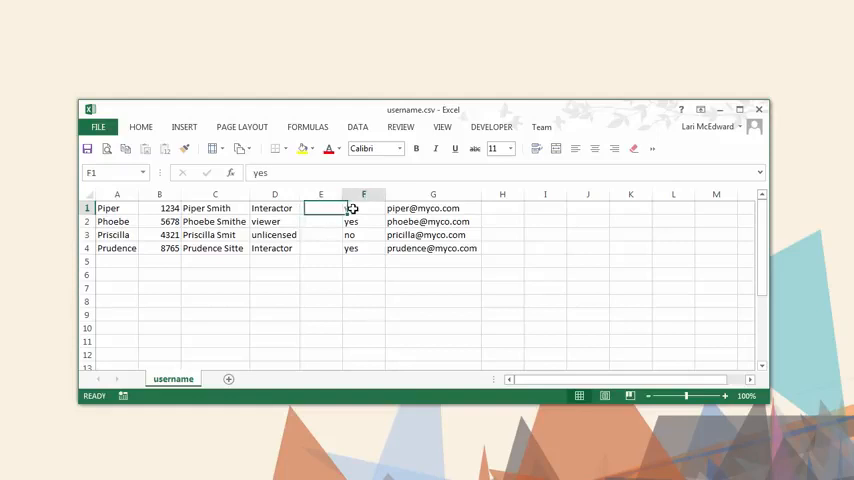
left_click(433, 208)
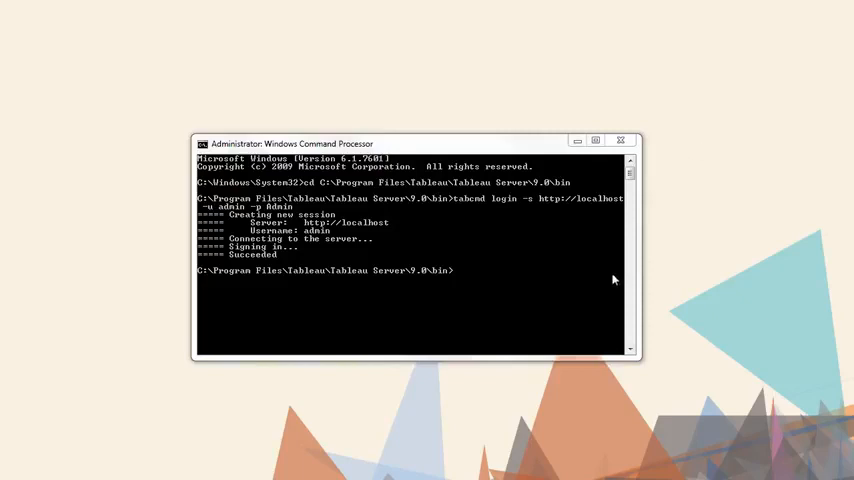
Run tabcmd createusers with "c:\Program Files\Tableau\files\username.csv"
type("tabcmd createusers \"c:\\Program Files\\Tableau\\files\\username.csv\"")
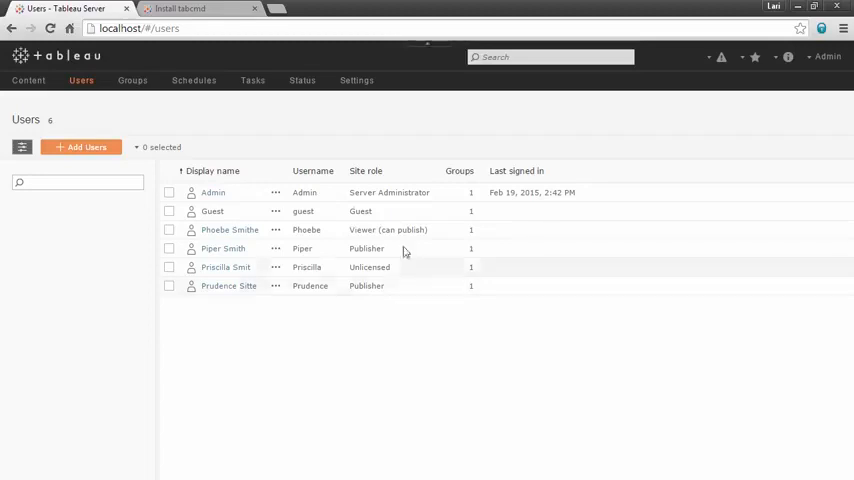
Open the server's Groups list and view the New Users group's members
left_click(132, 80)
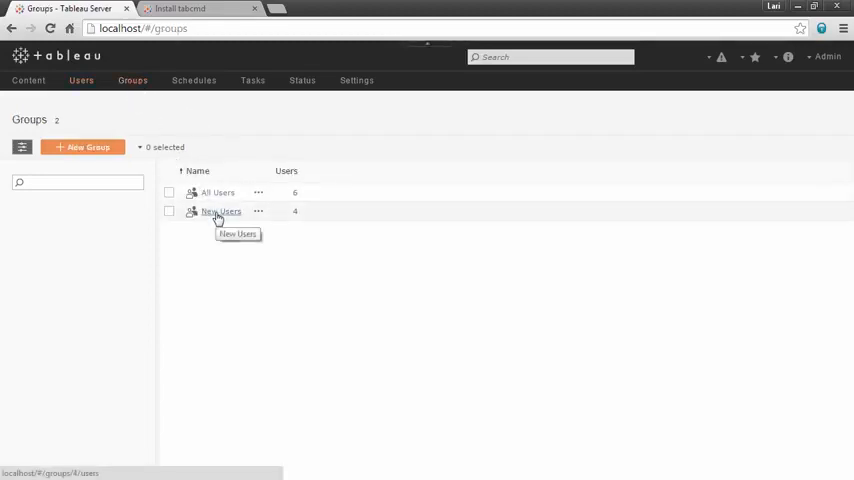
left_click(220, 211)
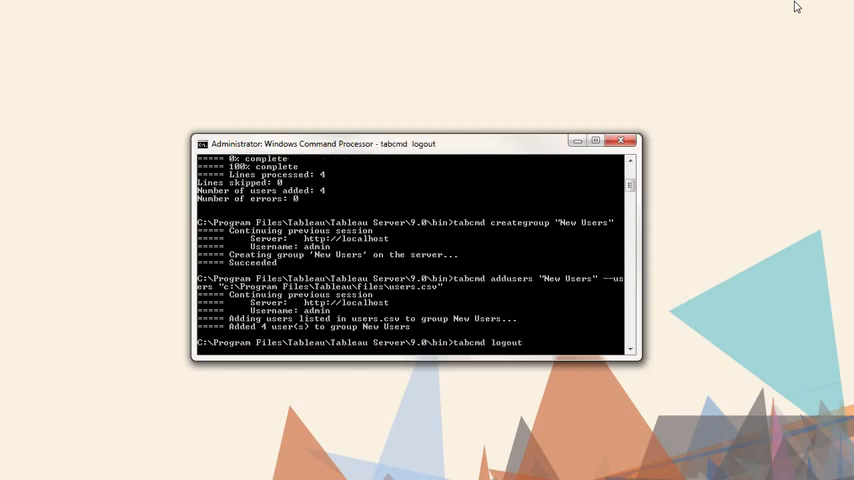
Run tabcmd logout to end the server session
key("enter")
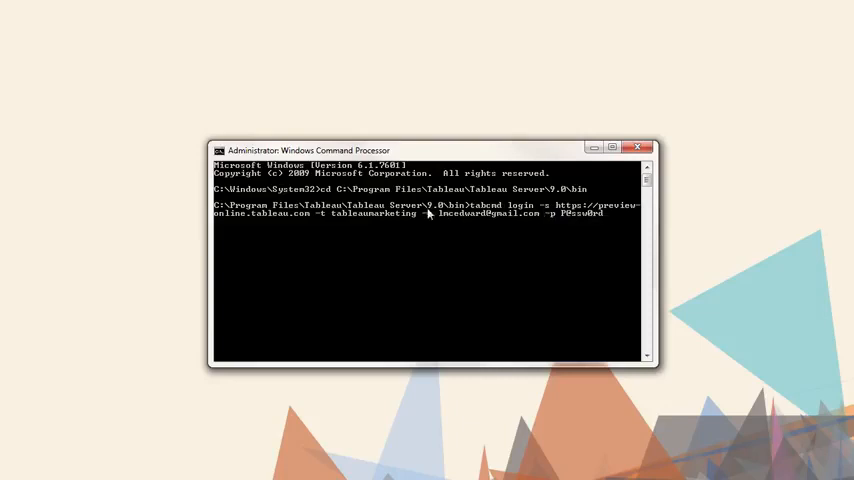
mouse_move(329, 221)
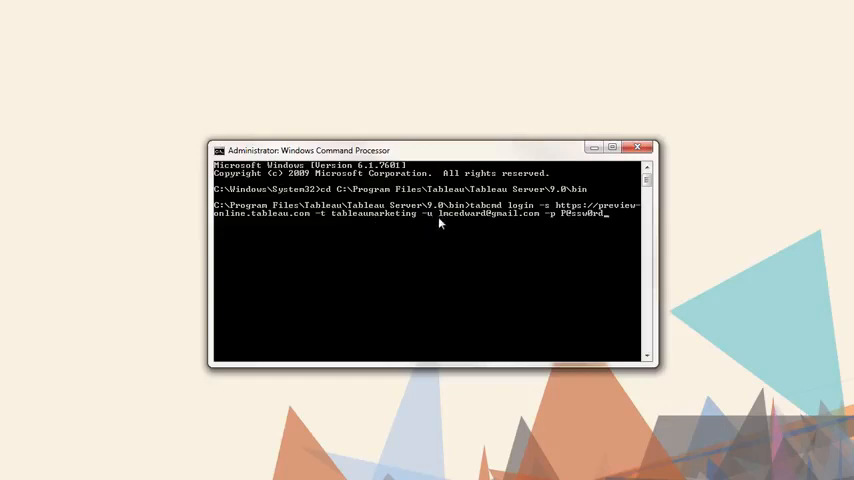
mouse_move(568, 223)
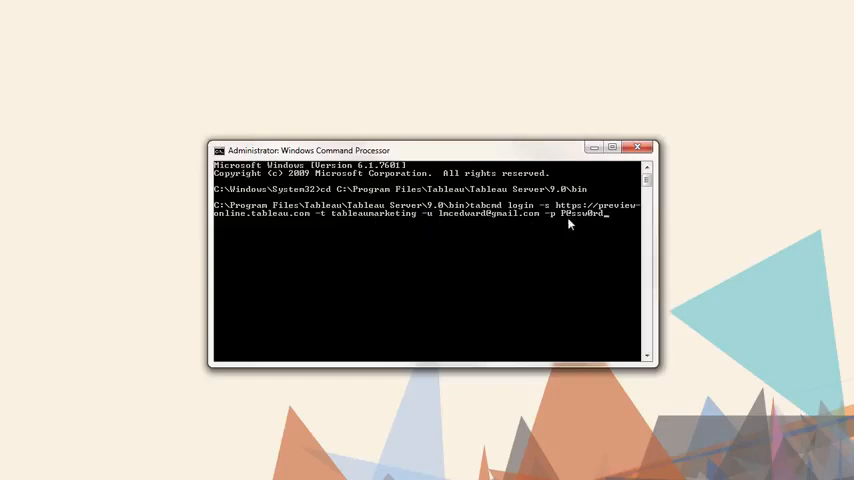
Sign in to Tableau Online, export "Superstore/Shipping" with --pdf, and select the exported PDF
key("enter")
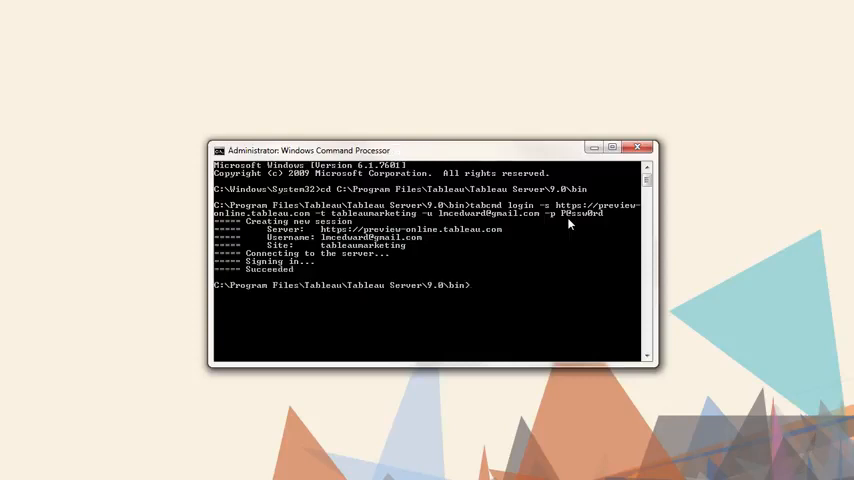
type("tabcmd export")
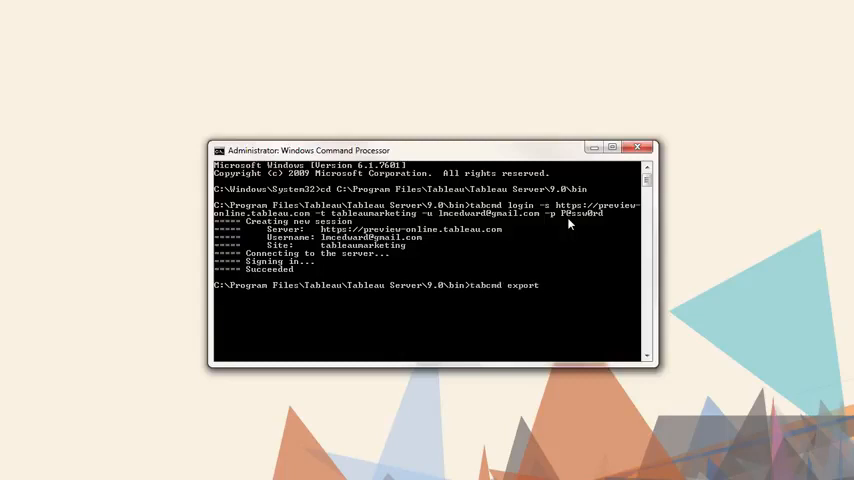
type("\"Superstore/Shipping\"")
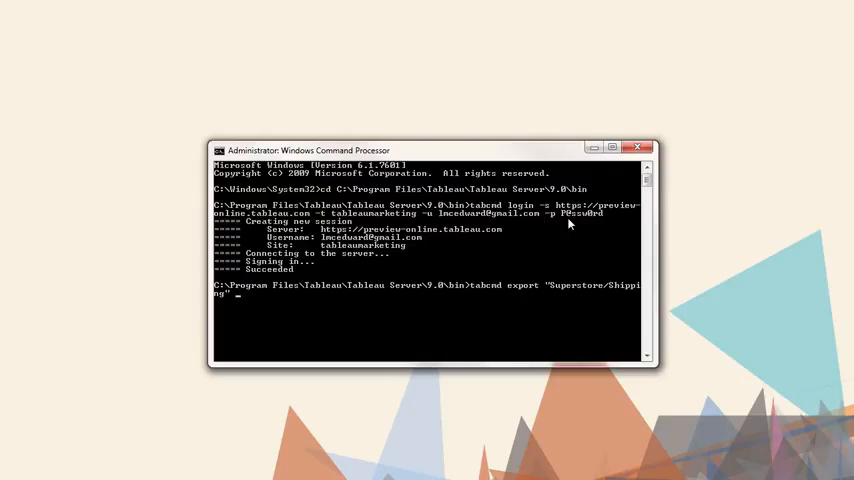
type("--pdf")
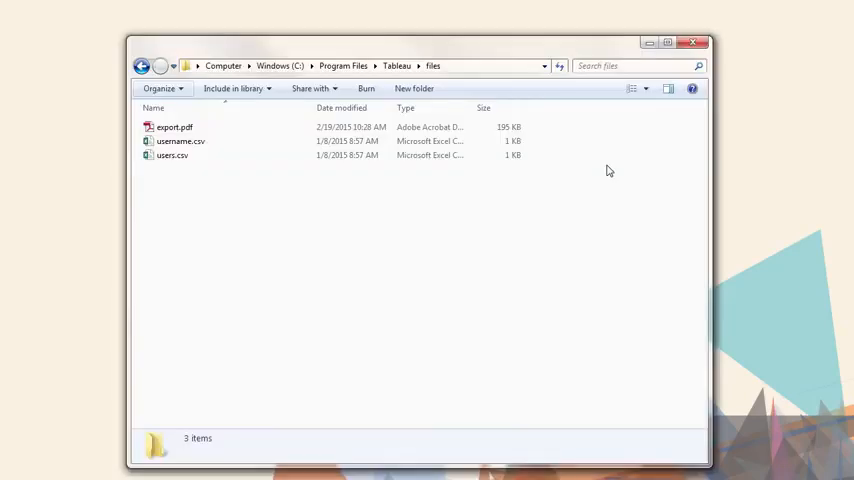
left_click(174, 127)
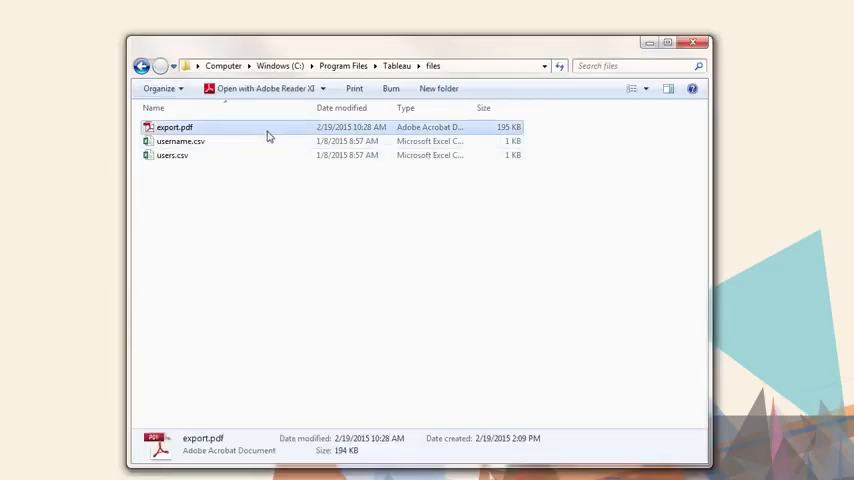